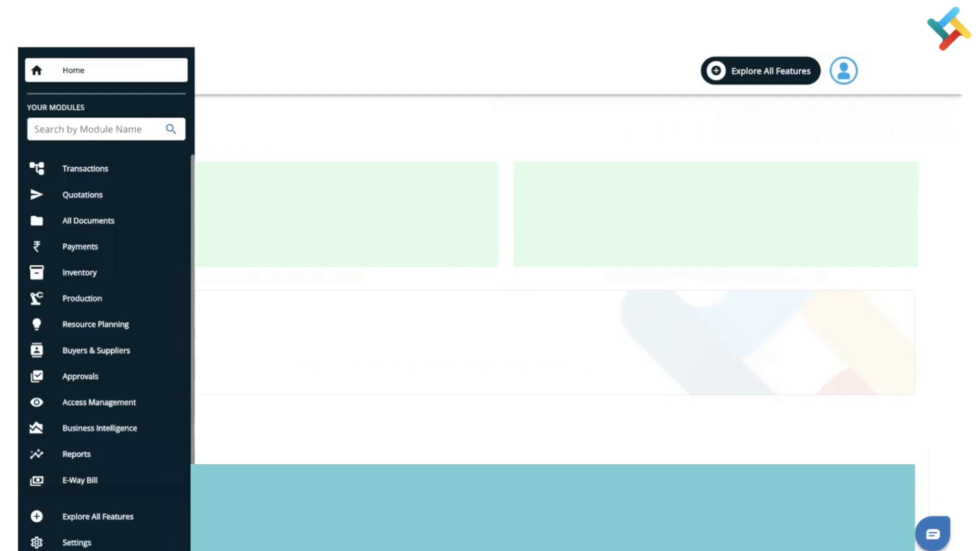
- Go to the Production Control Centre listing all production processes
left_click(82, 298)
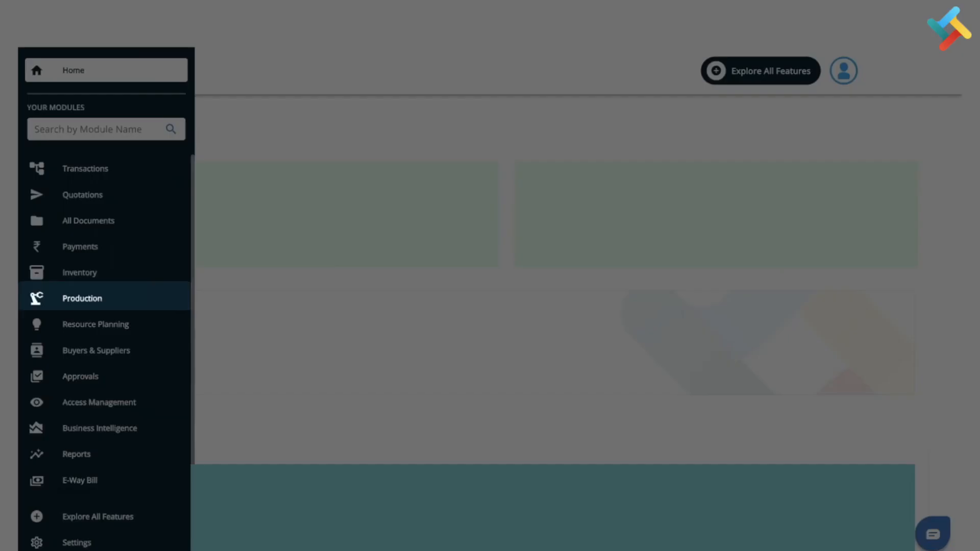
left_click(82, 298)
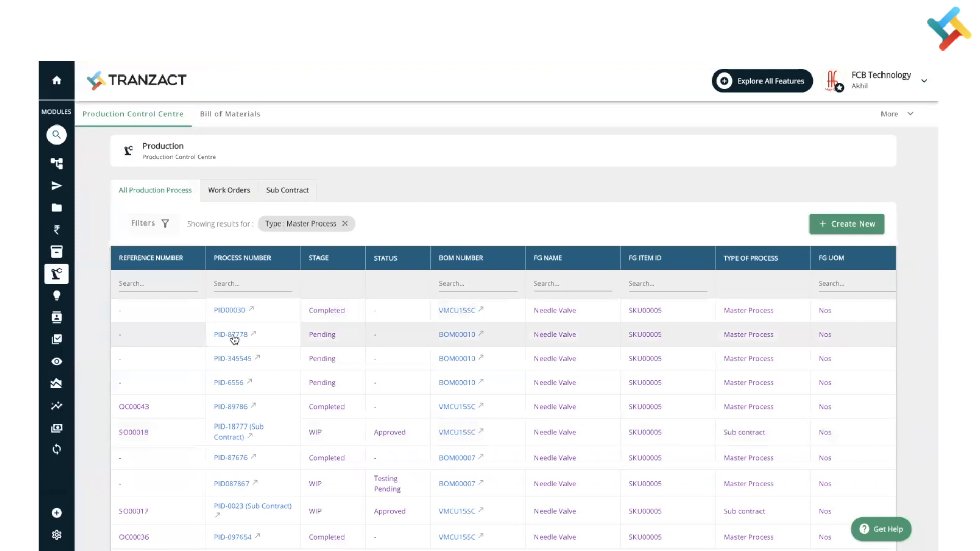
- Open pending process PID-87778 and bring its Raw Materials table into view
left_click(231, 334)
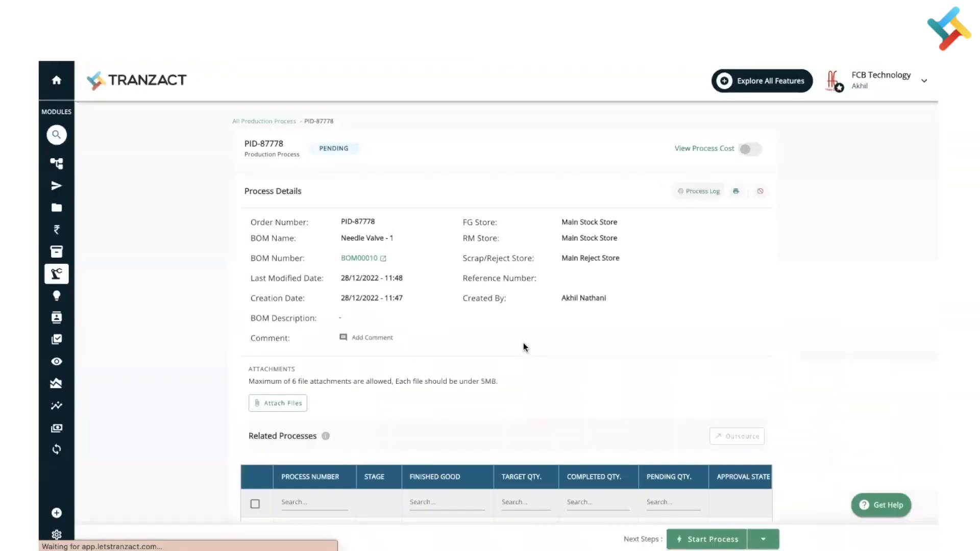
scroll("down", 3)
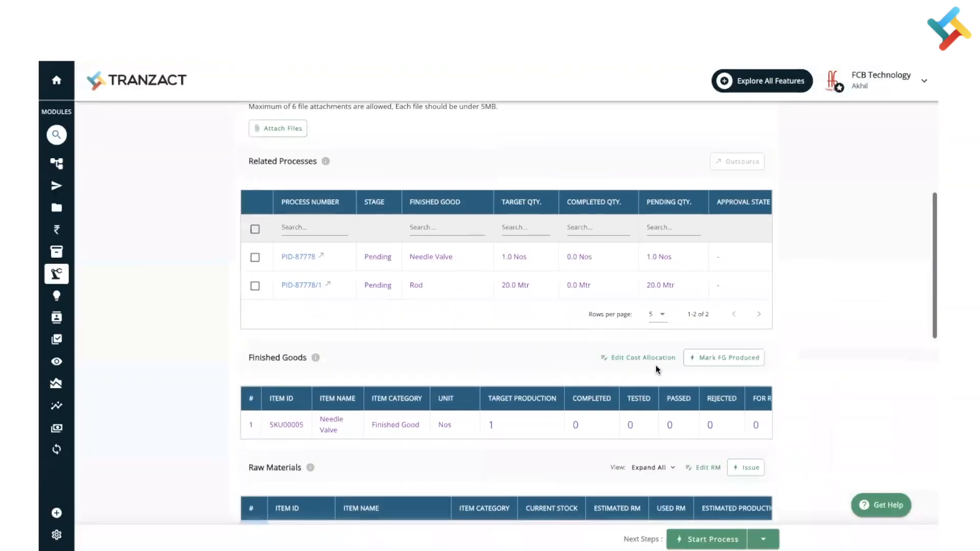
scroll("down", 3)
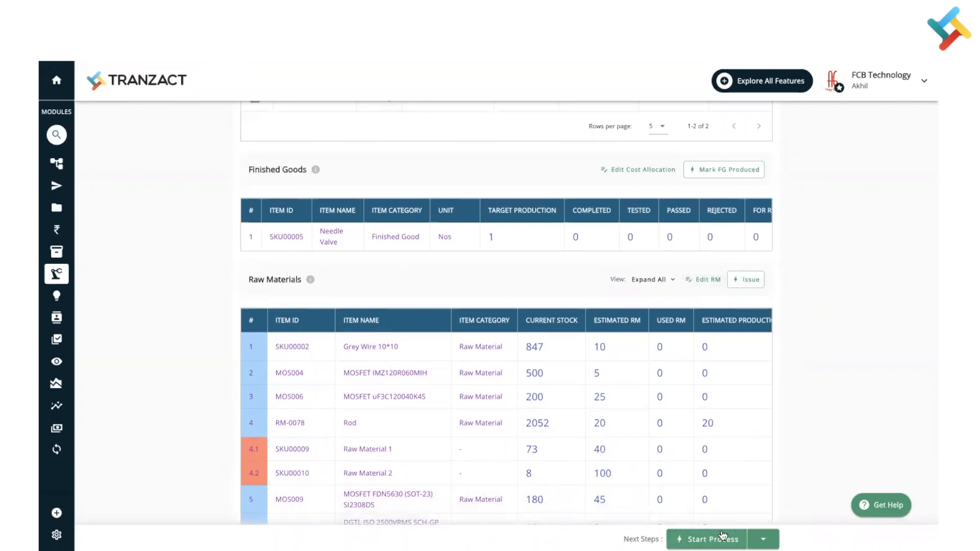
mouse_move(741, 490)
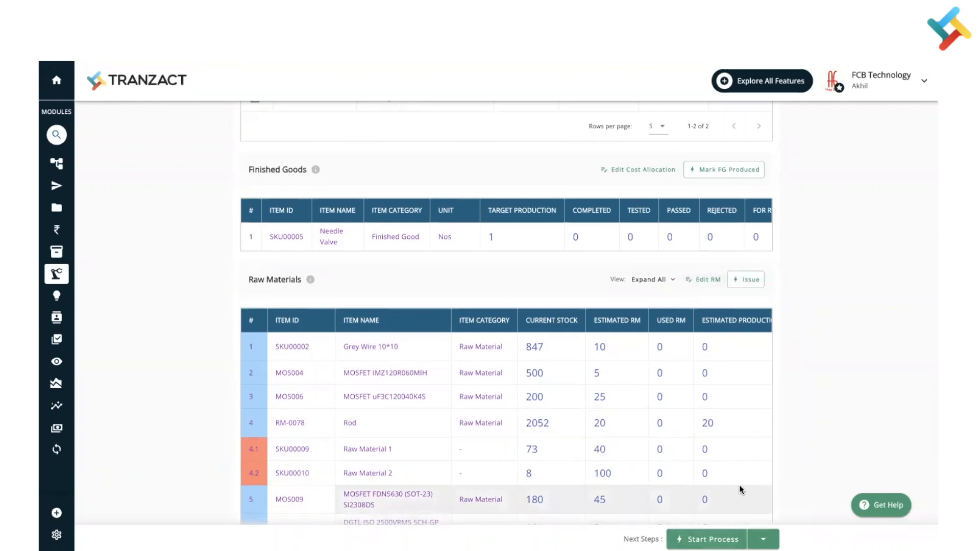
- Start the process and enter issue quantity 10 for Grey Wire 10*10
left_click(707, 539)
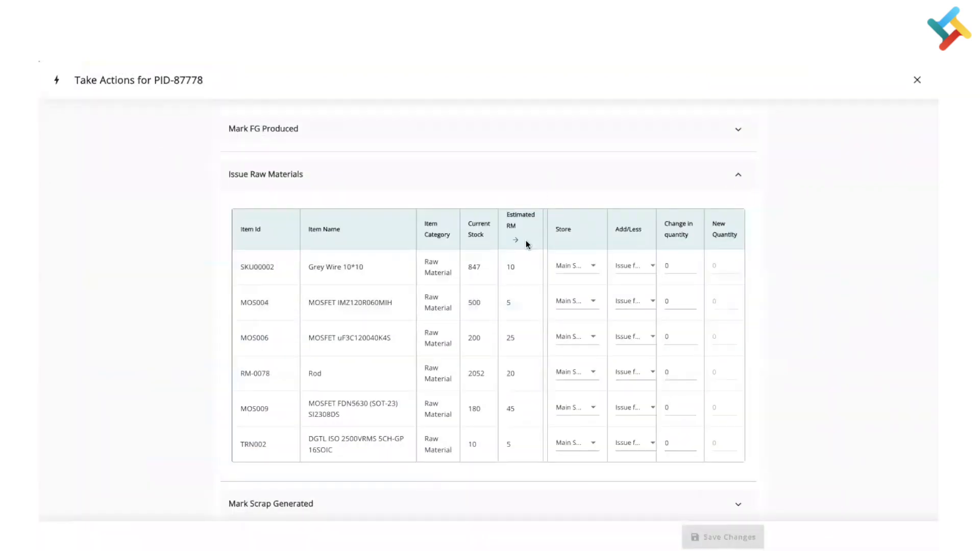
scroll("down", 3)
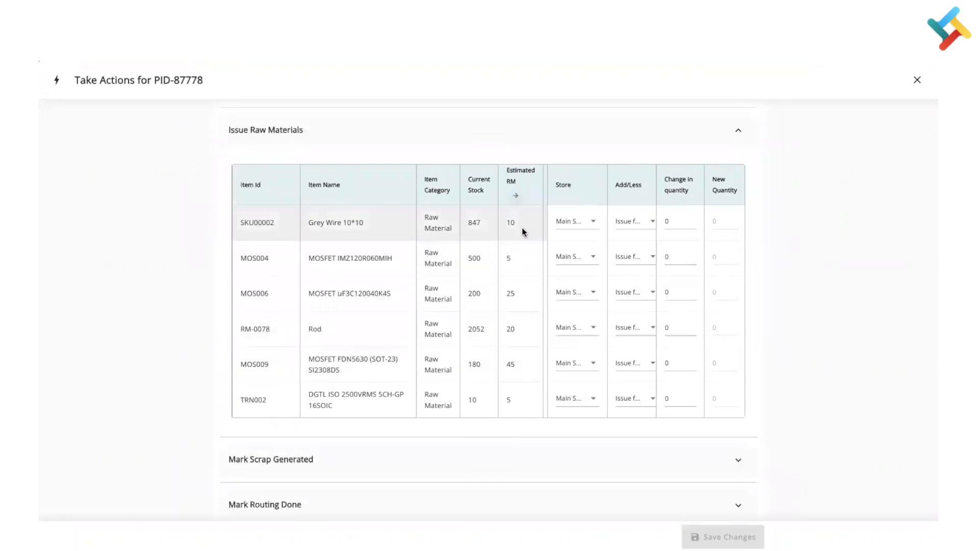
left_click(678, 222)
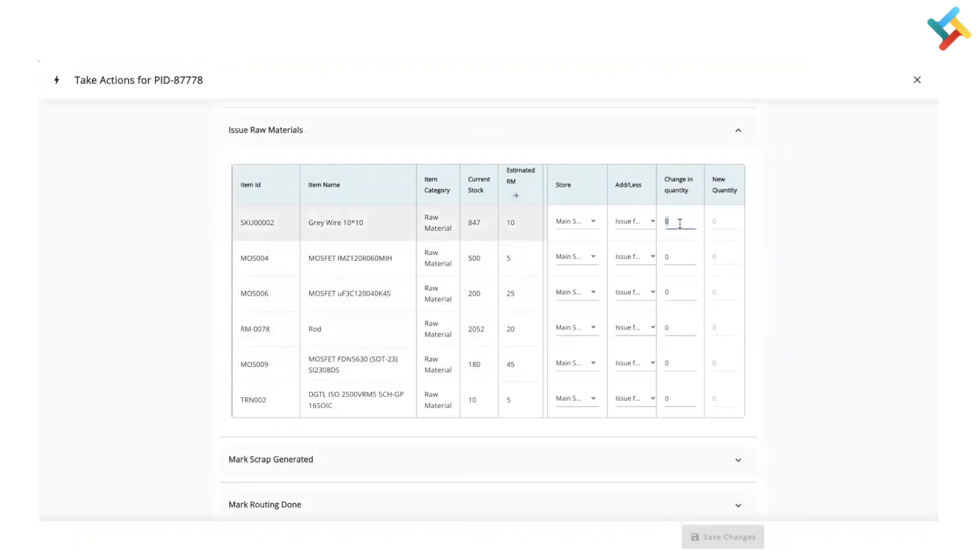
type("10")
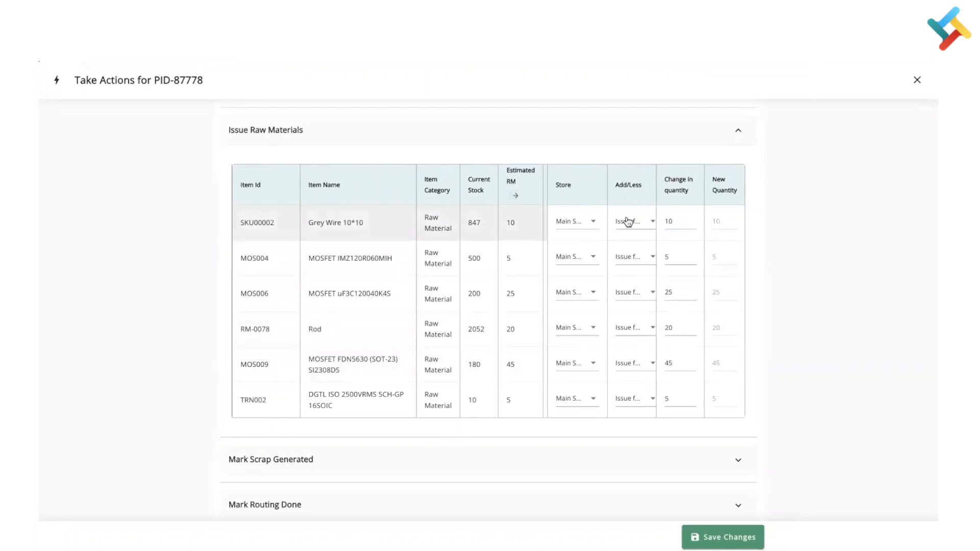
- Keep Main Stock Store and Issue from store for the materials, with all six quantities filled
left_click(573, 221)
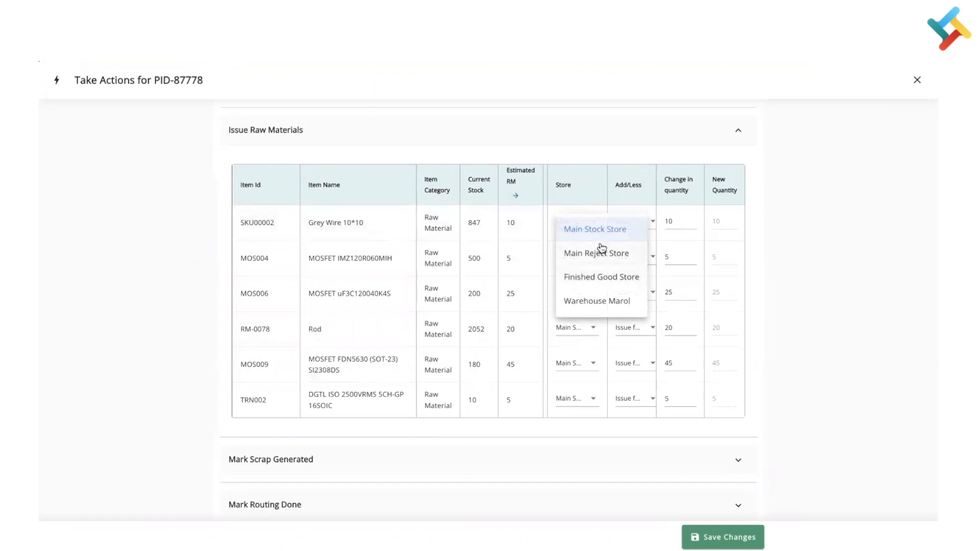
left_click(633, 221)
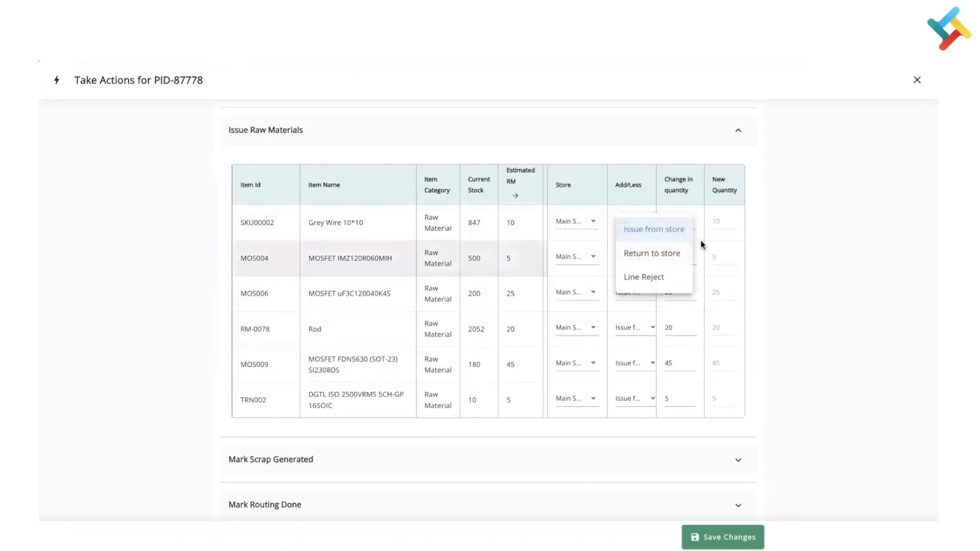
left_click(654, 229)
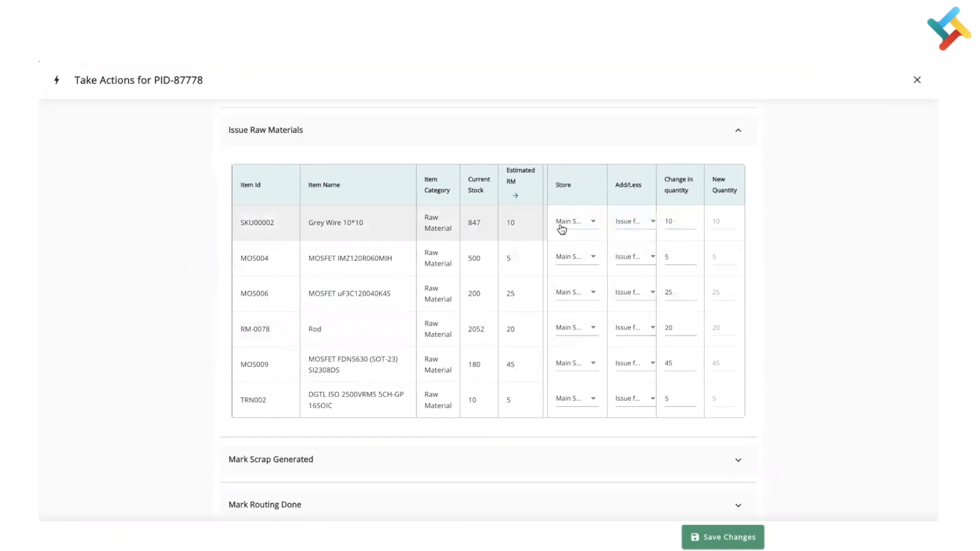
scroll("down", 3)
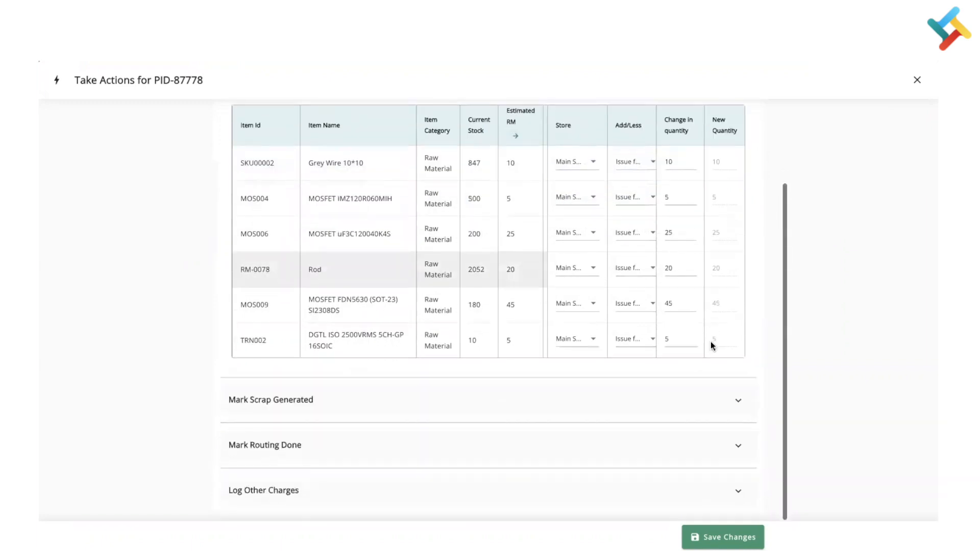
- Save and issue the raw materials so PID-87778 shows WIP with Used RM matching estimates
left_click(723, 537)
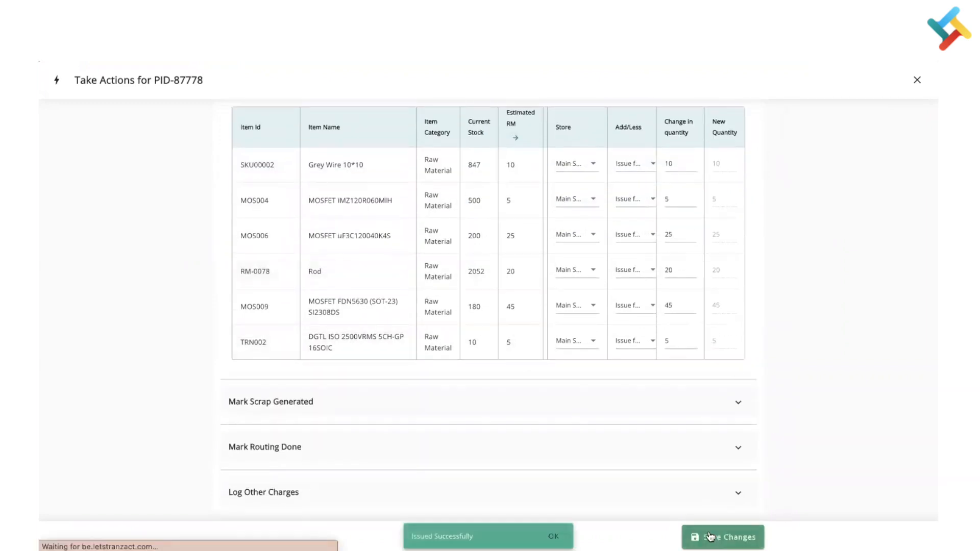
left_click(722, 537)
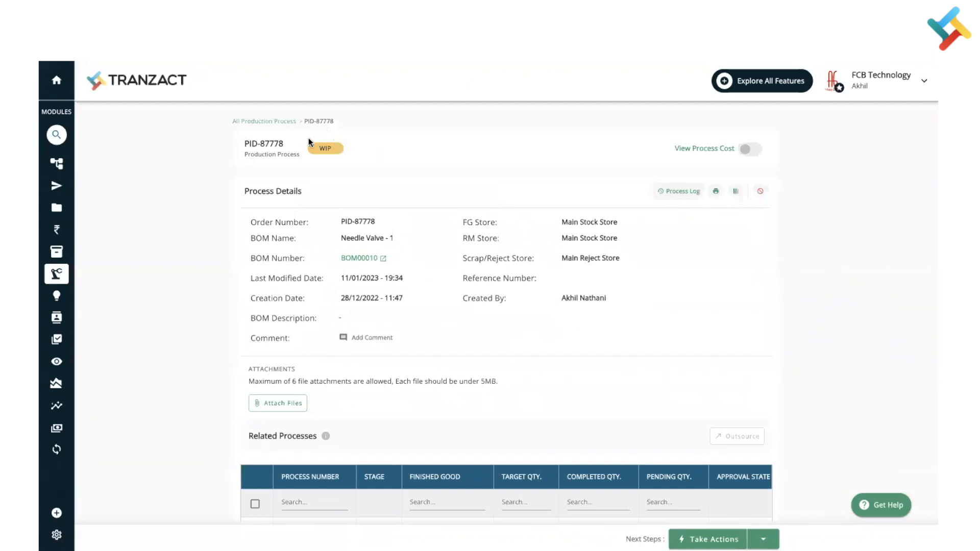
scroll("down", 3)
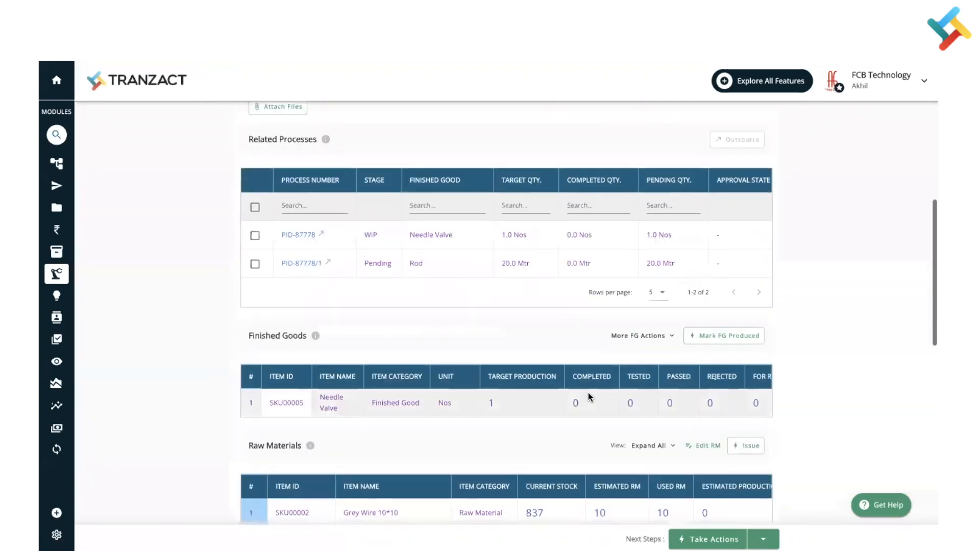
scroll("down", 3)
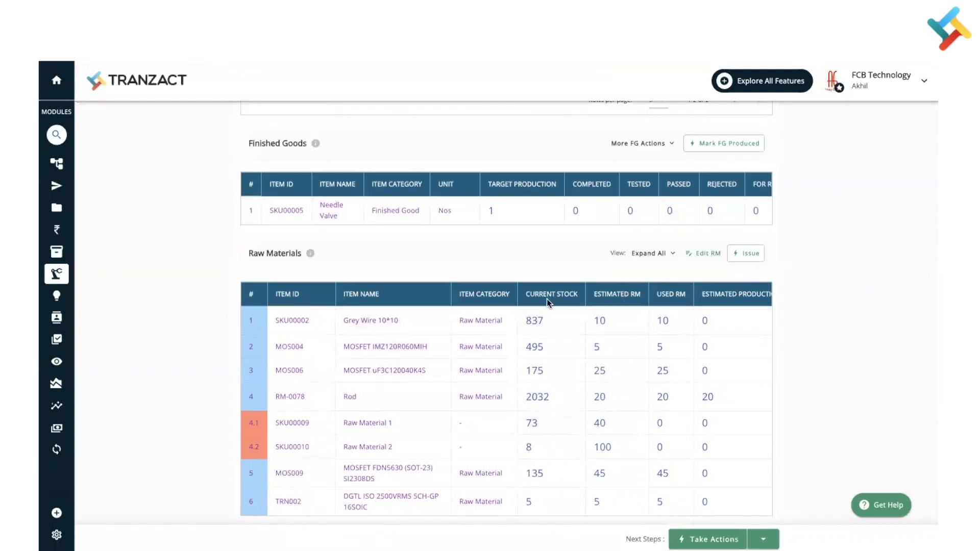
mouse_move(633, 299)
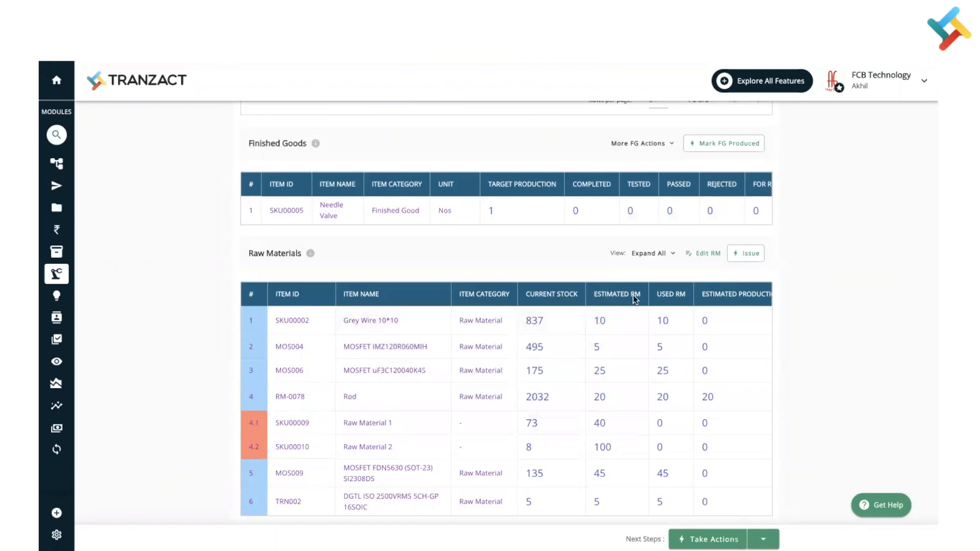